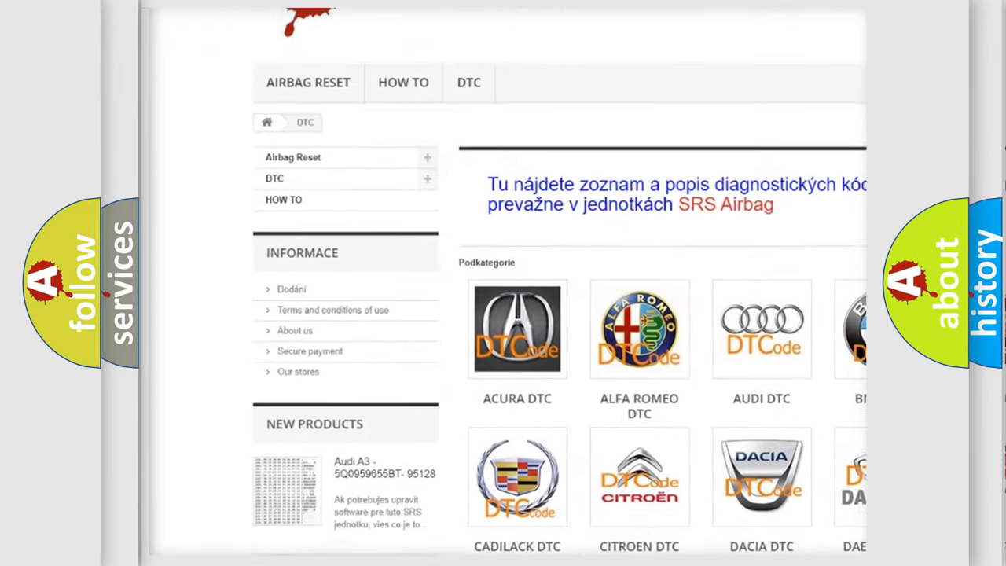
pyautogui.scroll(-3)
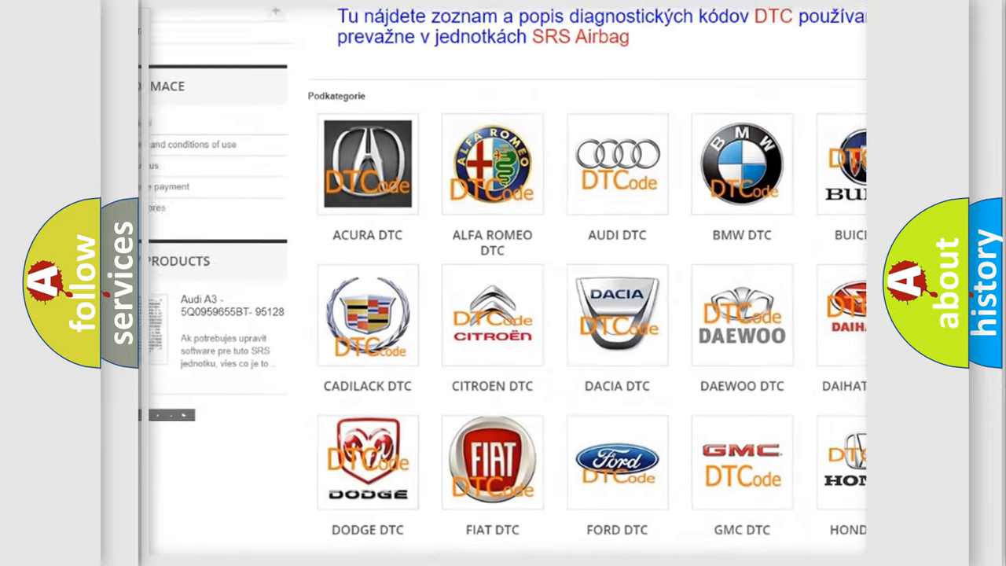
pyautogui.scroll(-3)
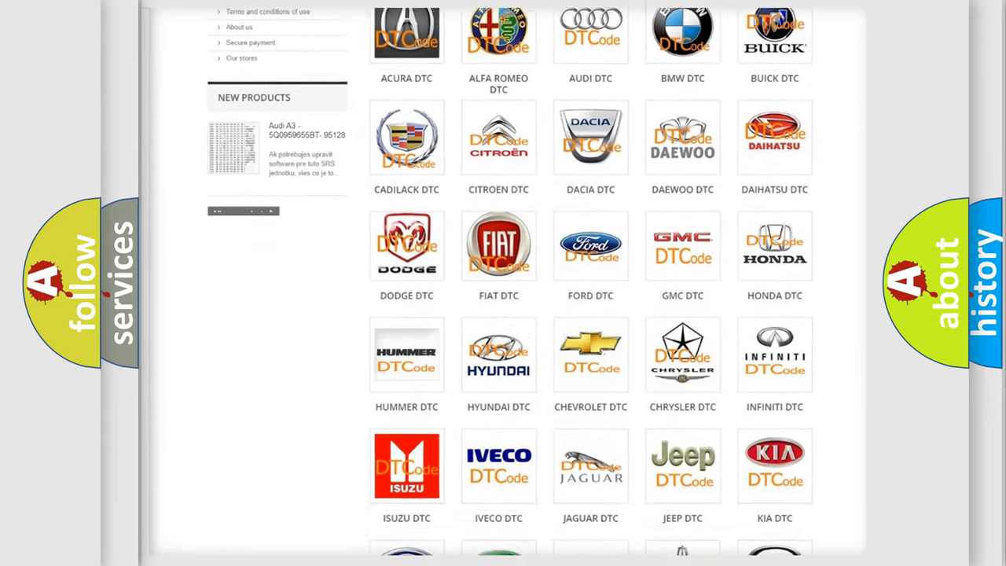
pyautogui.scroll(-3)
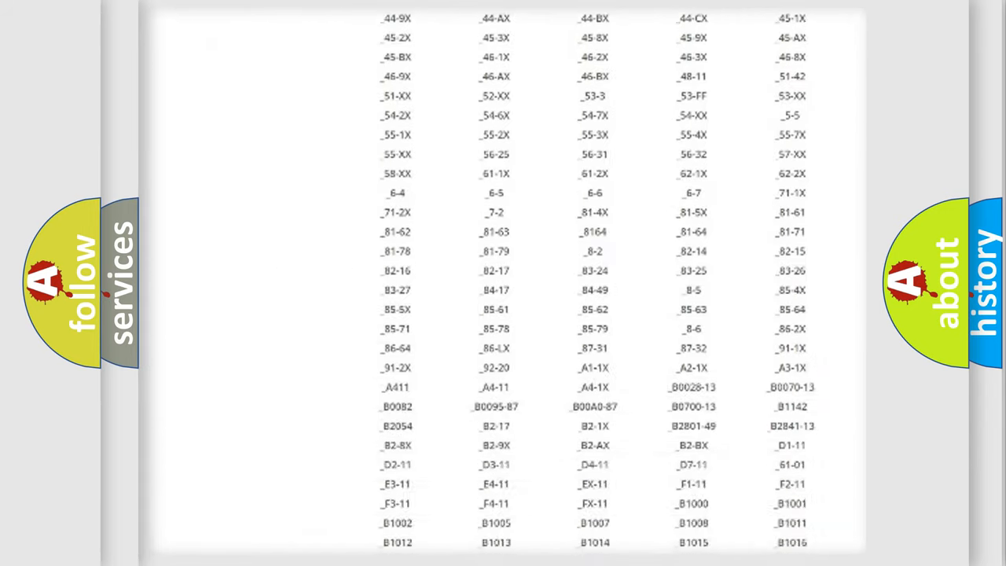
pyautogui.scroll(-3)
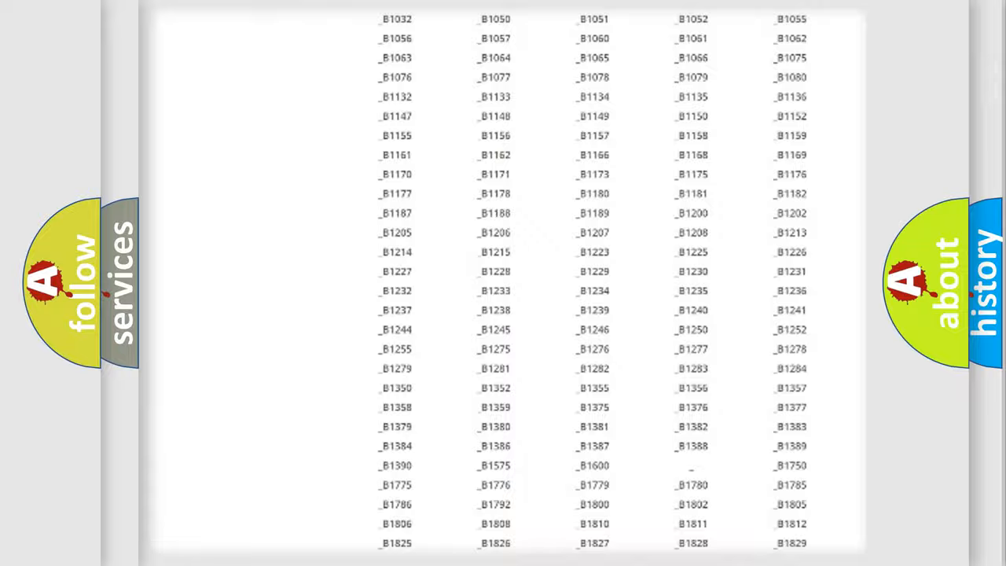